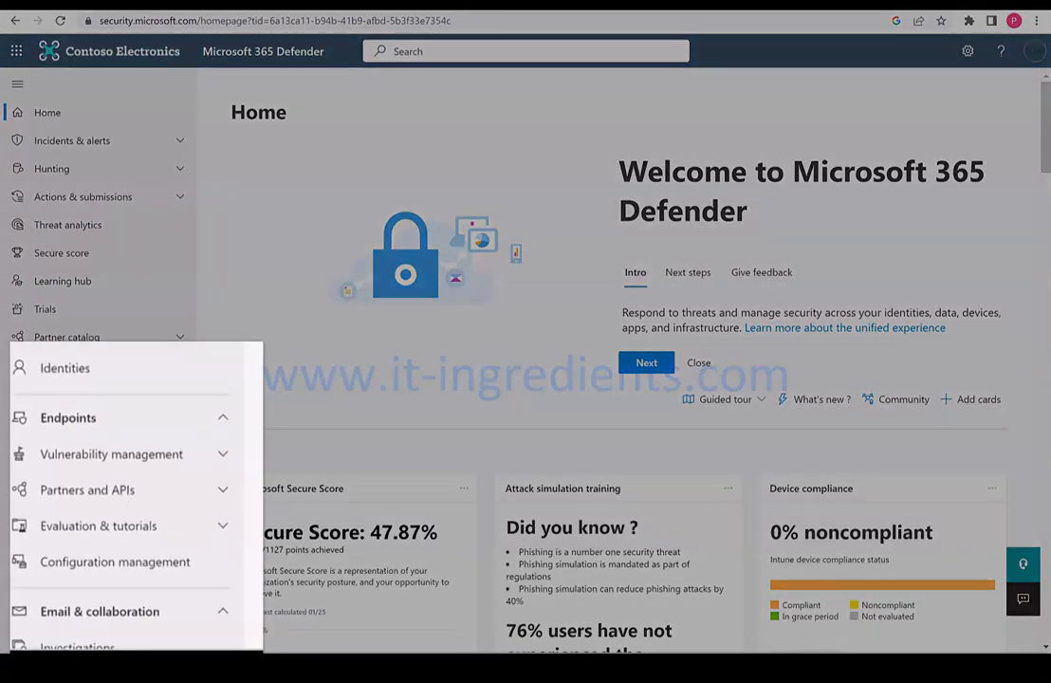
Navigate to Endpoints > Vulnerability management > Inventories from the left navigation
click(111, 454)
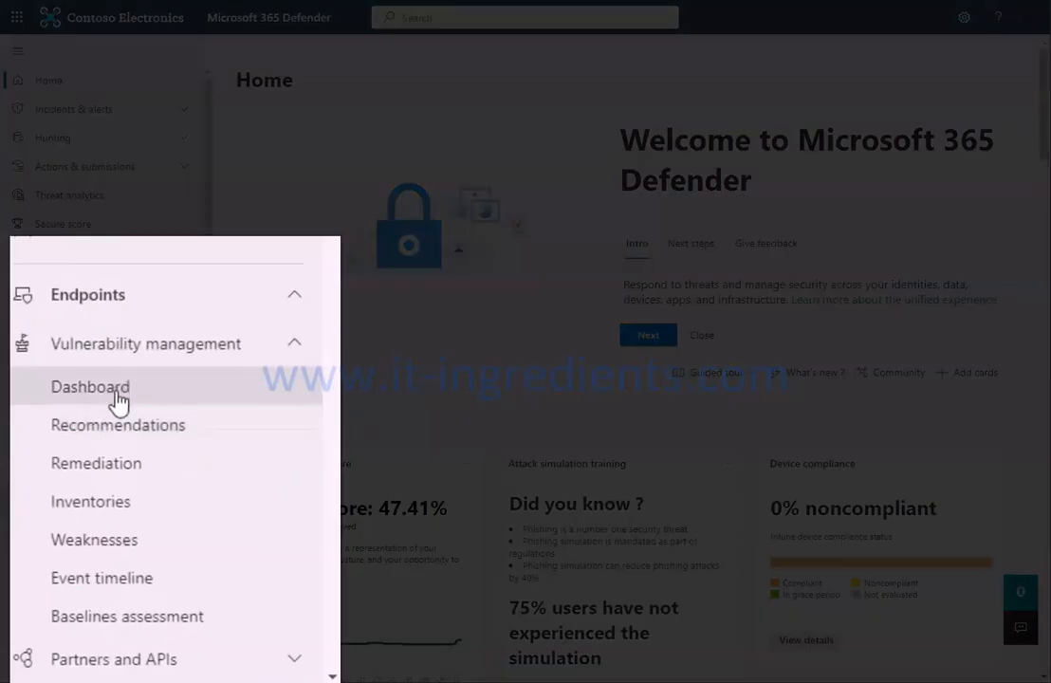
mouse_move(90, 501)
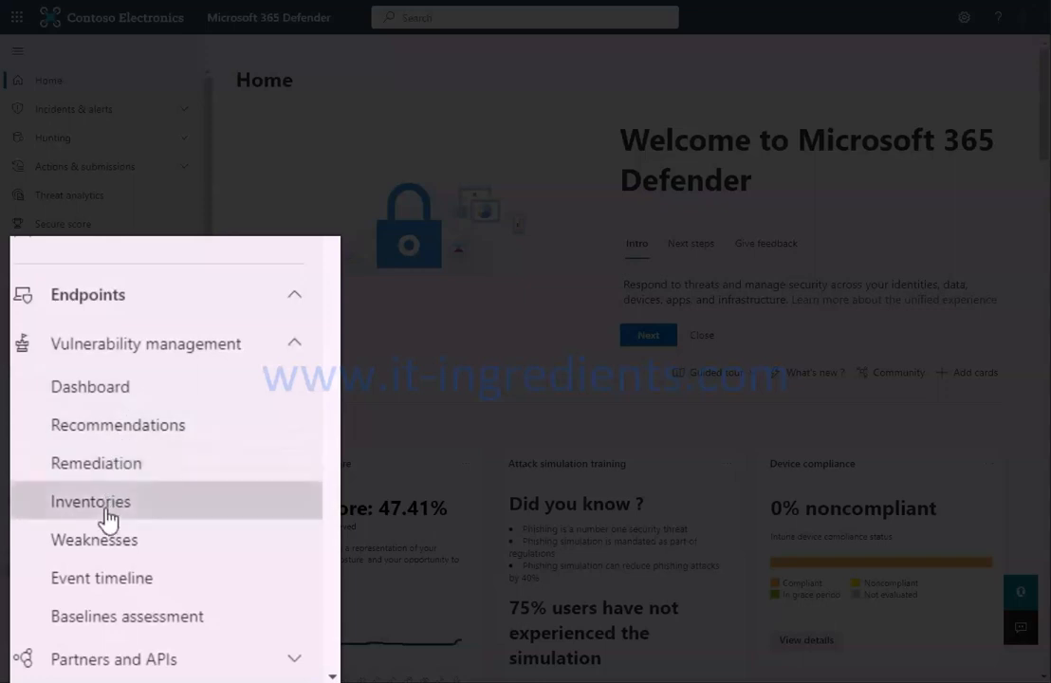
click(90, 501)
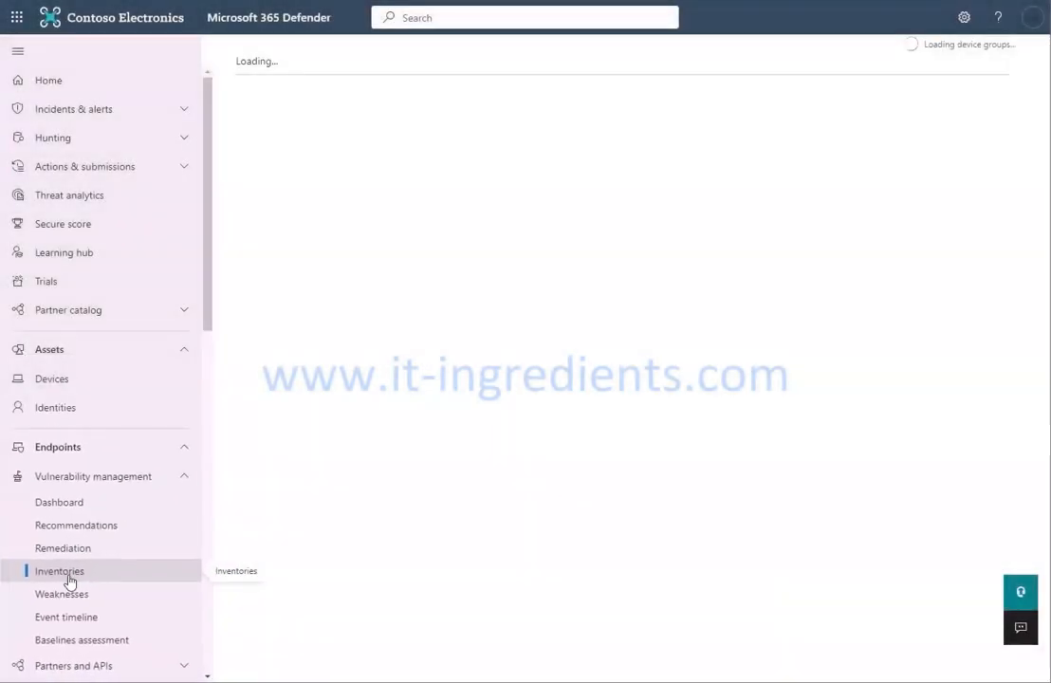
Review Windows 10's details flyout (4 installs, impact 31.68) in the 286-item Software inventory, then close it
click(59, 570)
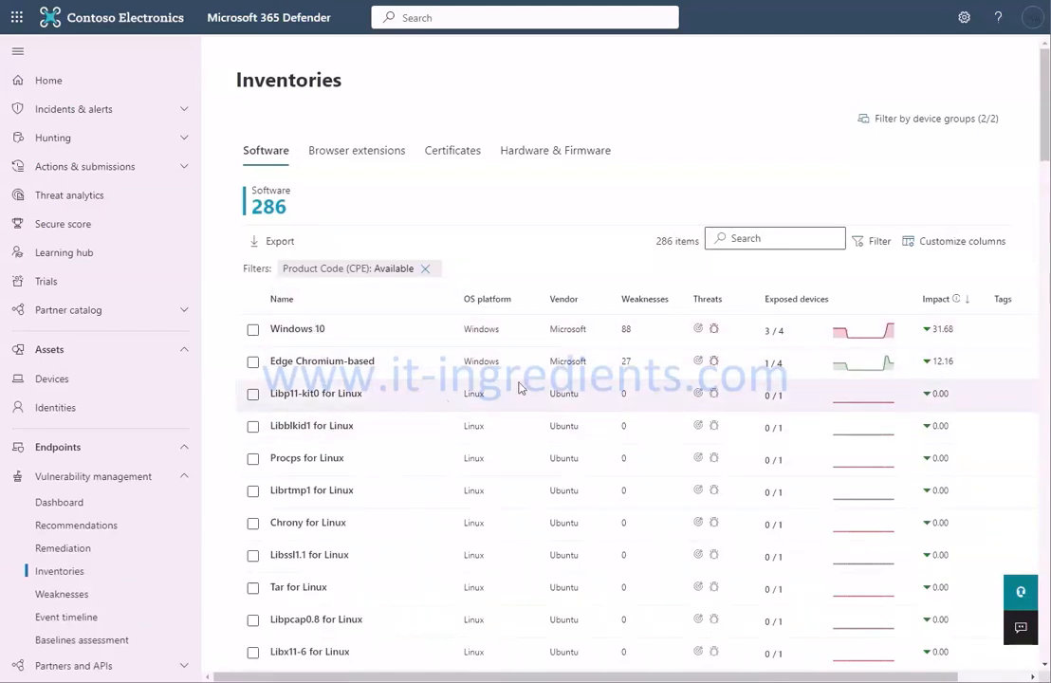
click(252, 329)
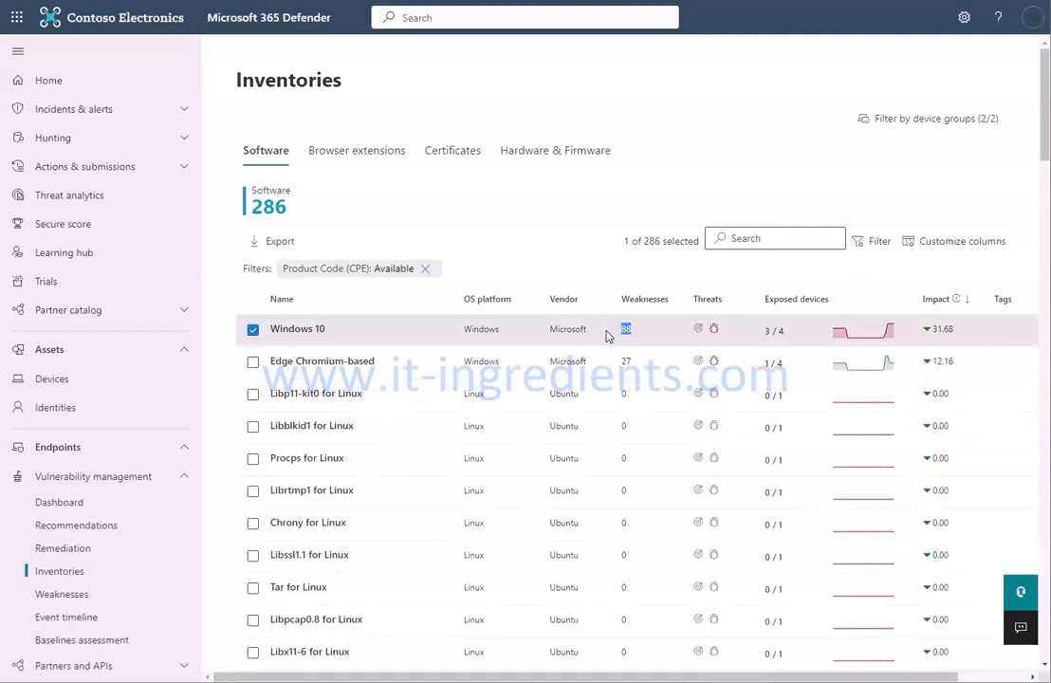
click(297, 328)
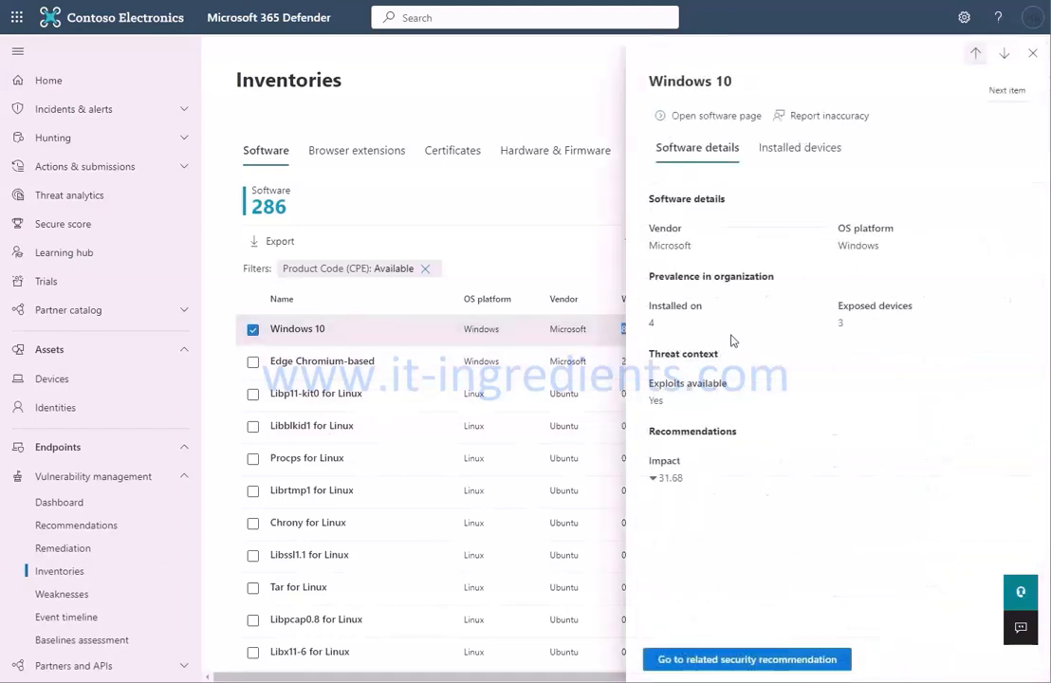
click(683, 317)
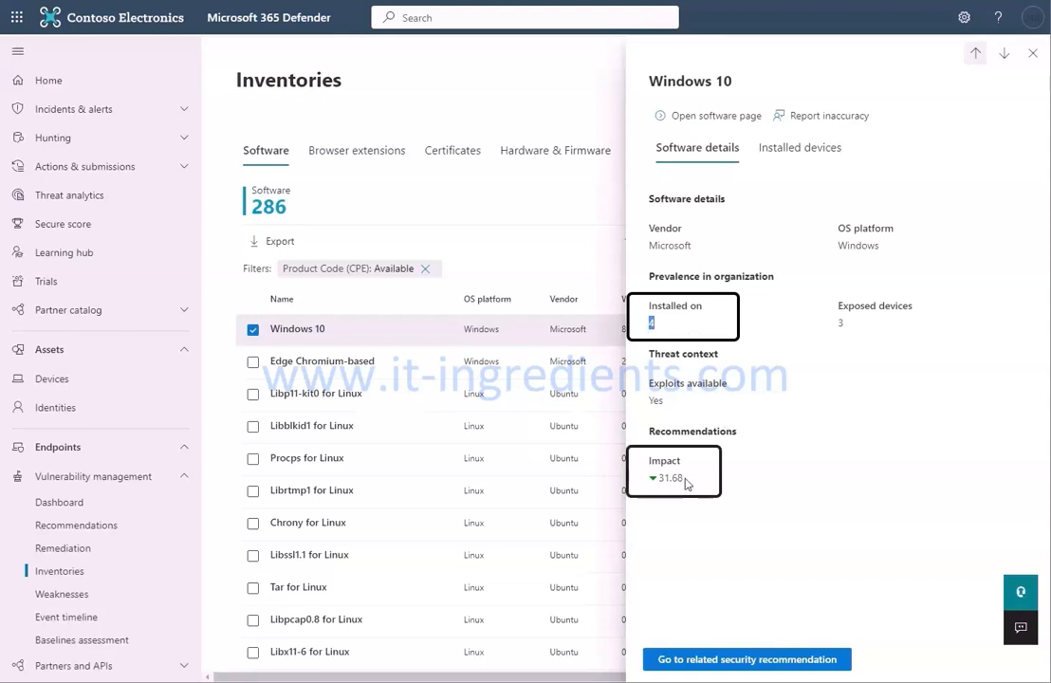
double_click(667, 478)
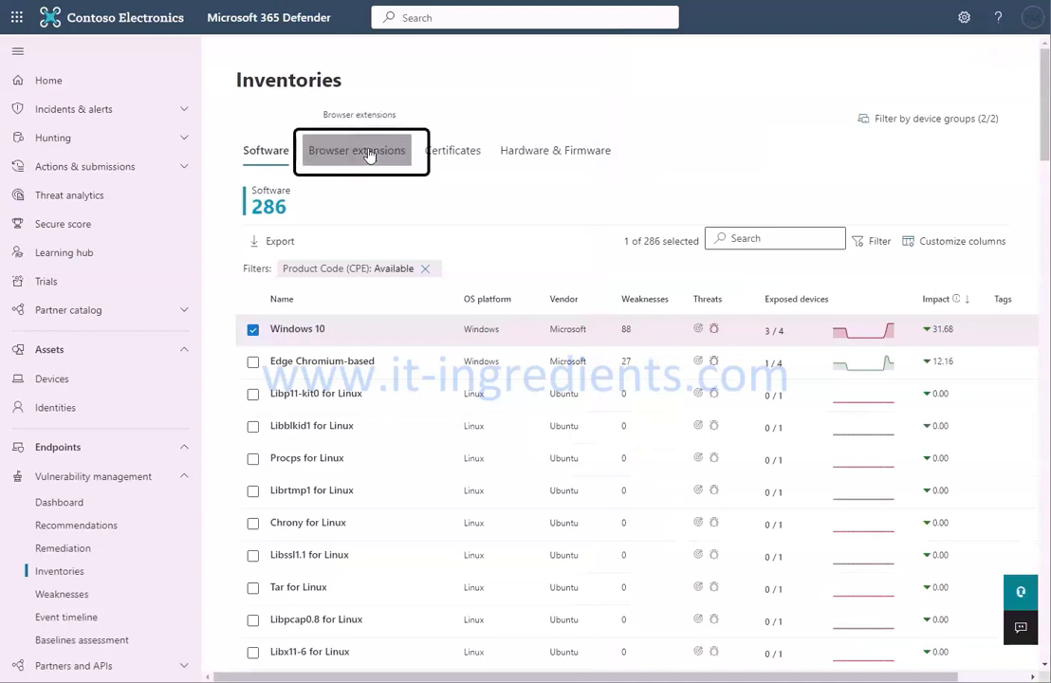
View the Browser extensions inventory (Chrome's Windows Accounts) and its Browser/Permission risk filters without applying
click(356, 150)
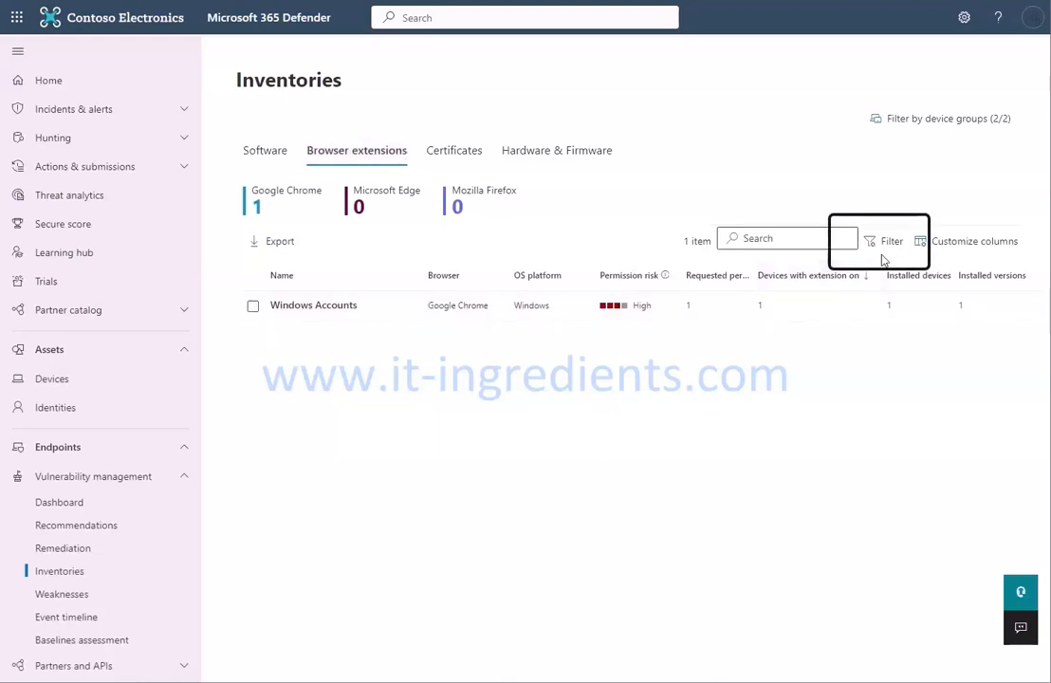
click(890, 240)
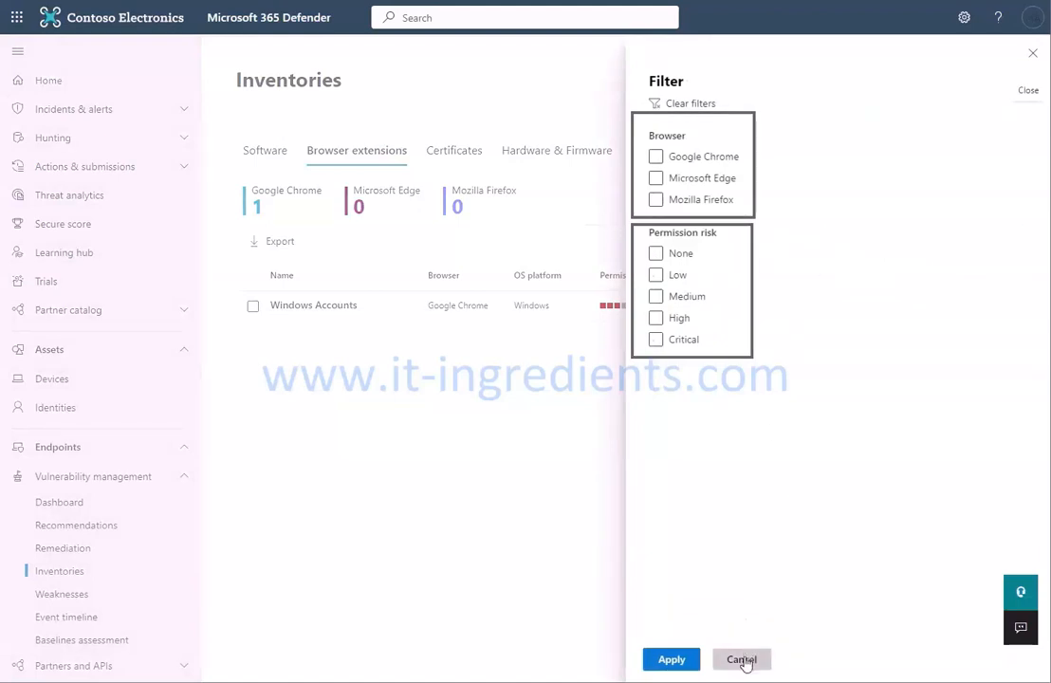
click(742, 659)
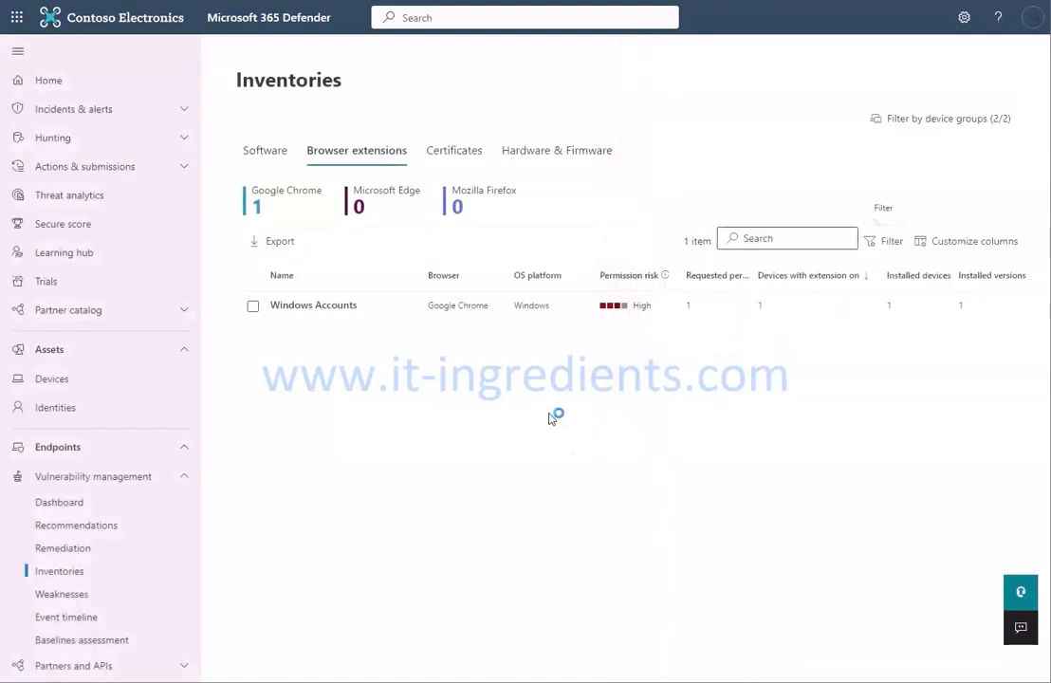
click(453, 150)
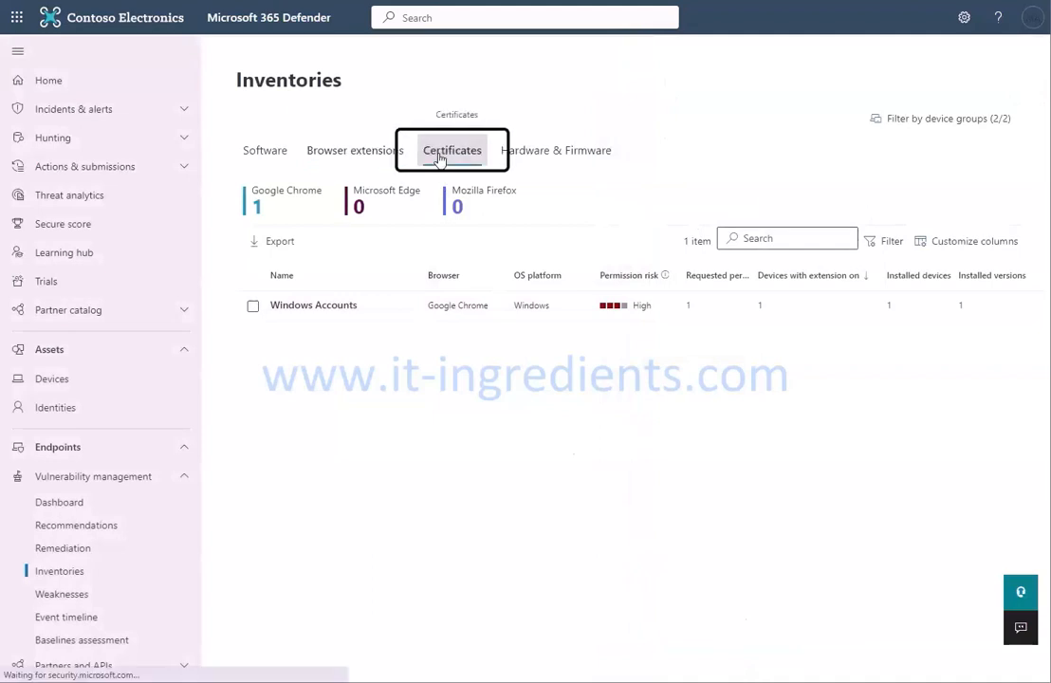
Browse the Certificates inventory of 106 items, scrolling through the list
click(451, 150)
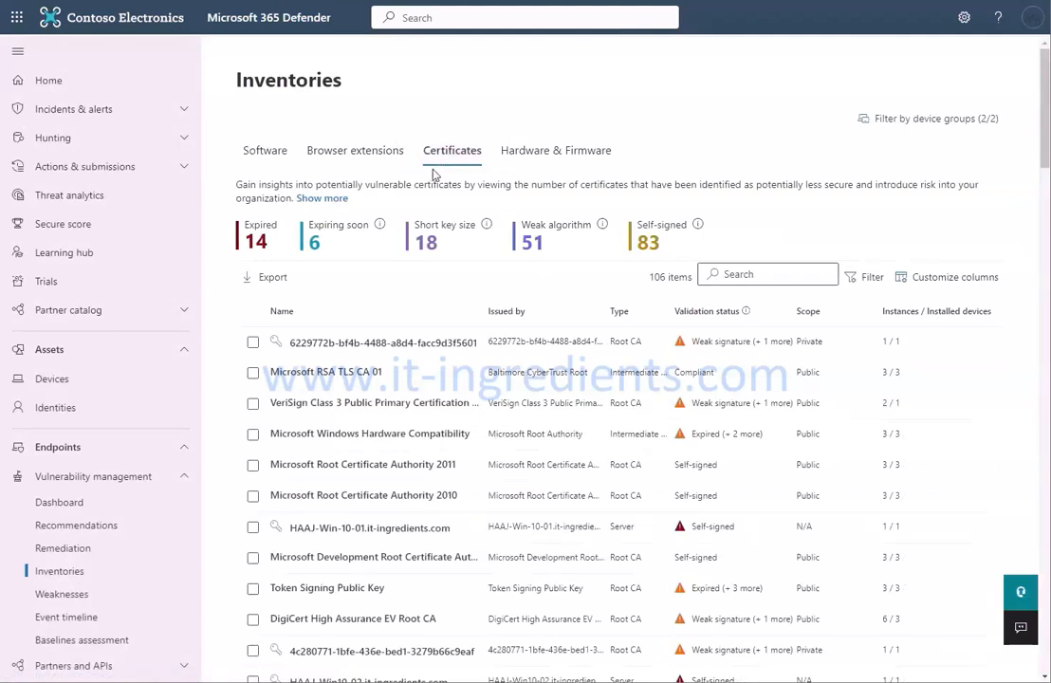
scroll(down, 3)
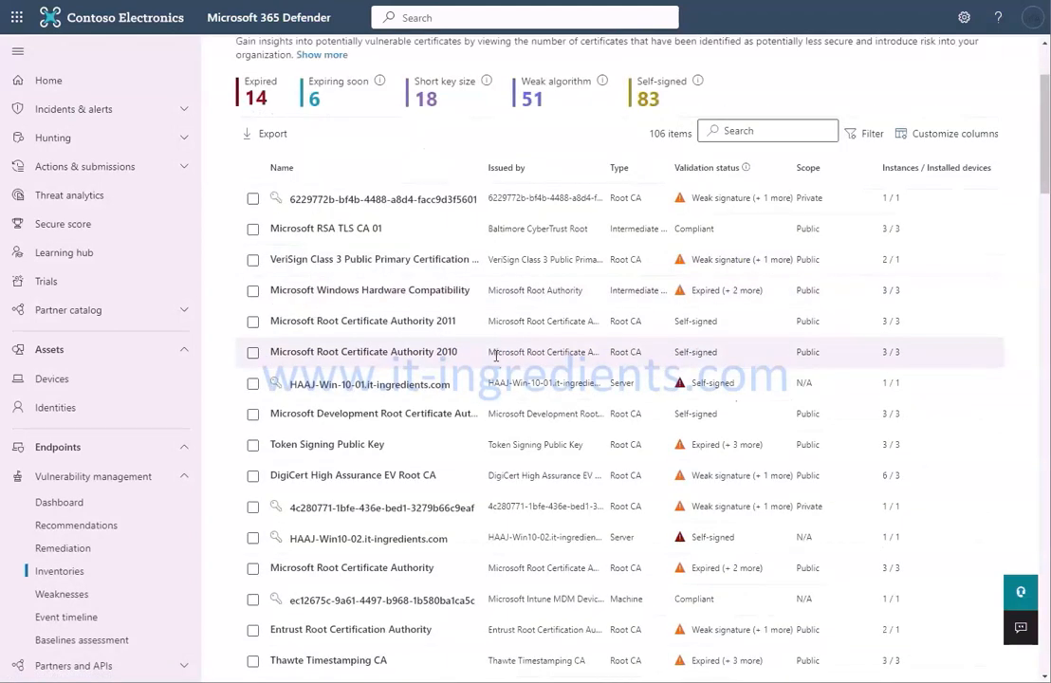
scroll(down, 3)
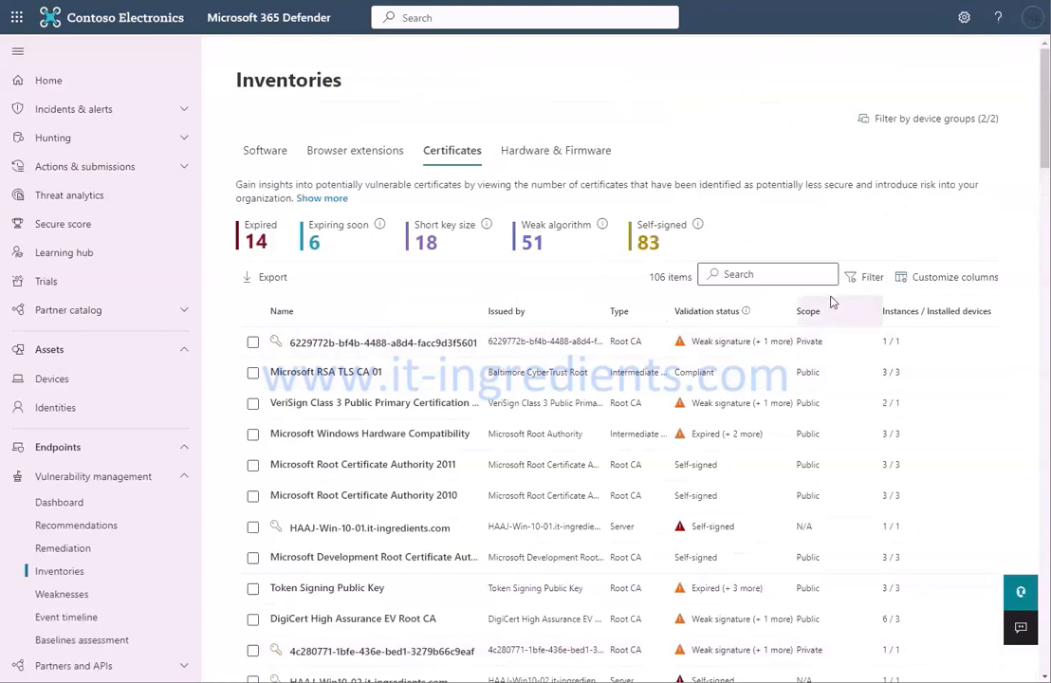
Filter certificates by Expired status down to 22 items, then move on to Hardware & Firmware
click(863, 276)
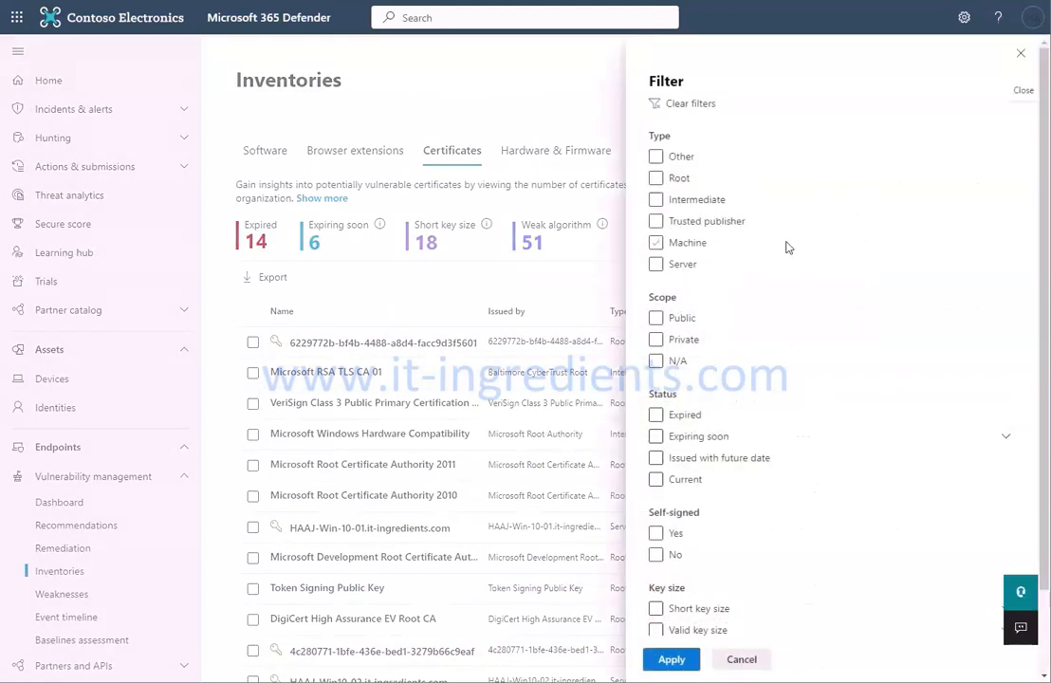
click(655, 242)
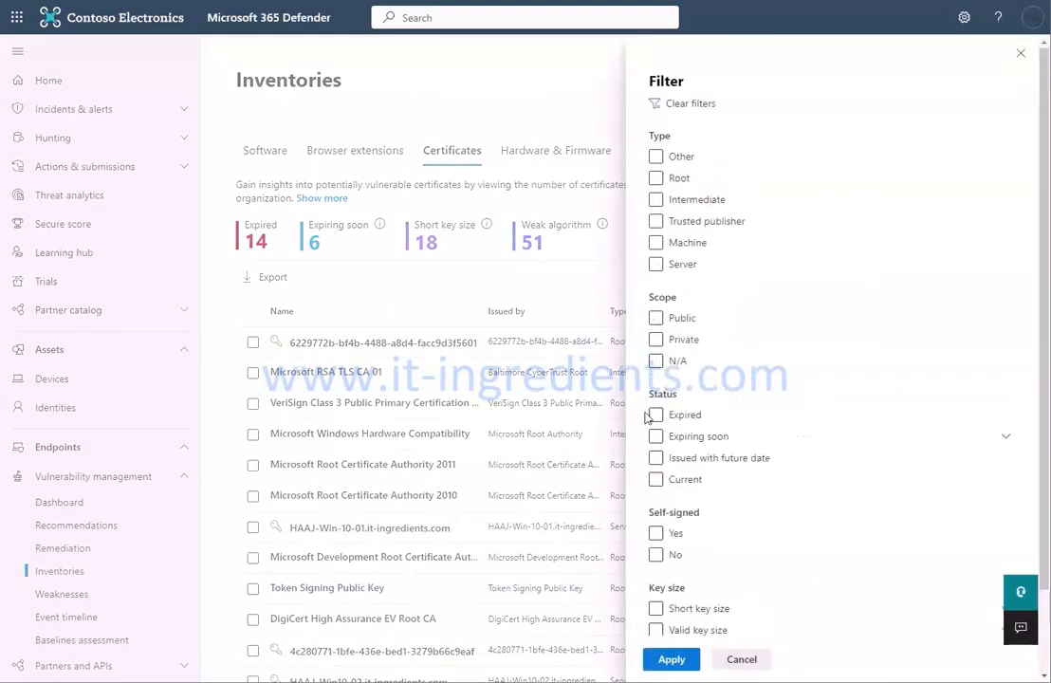
click(671, 658)
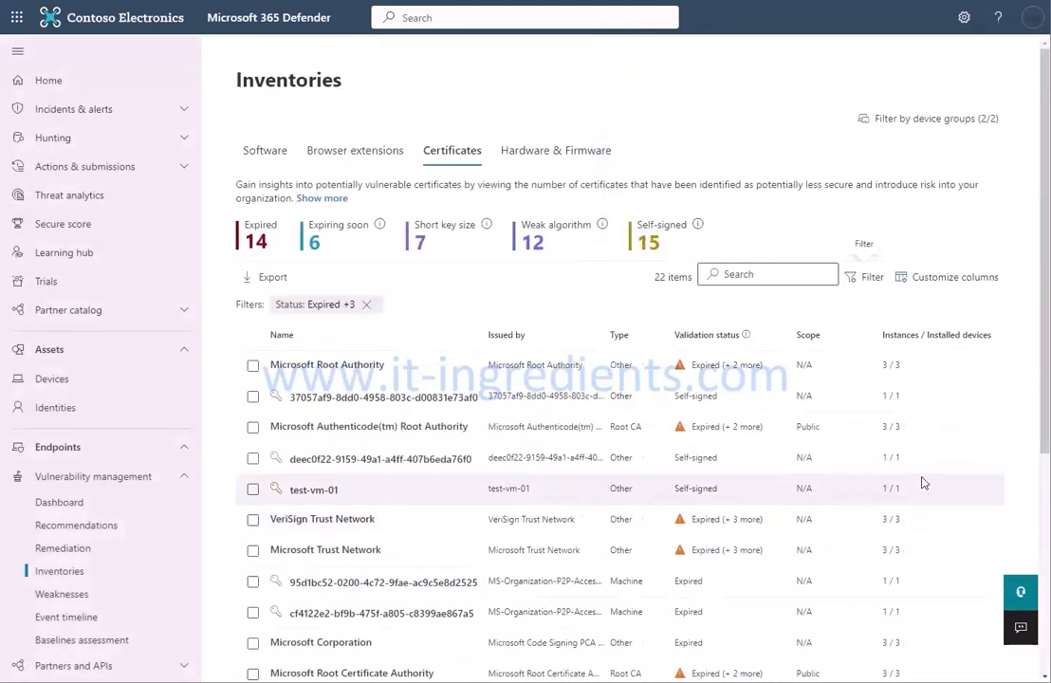
click(555, 150)
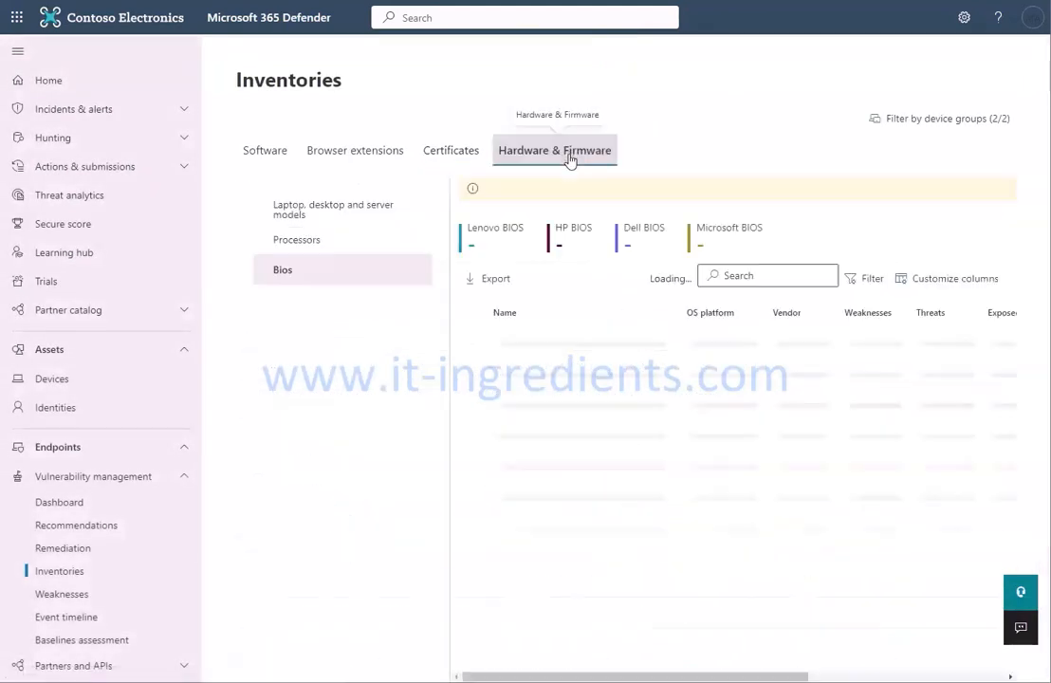
Review hardware models, Processors and Bios inventories, then return to the Defender Home page
click(333, 208)
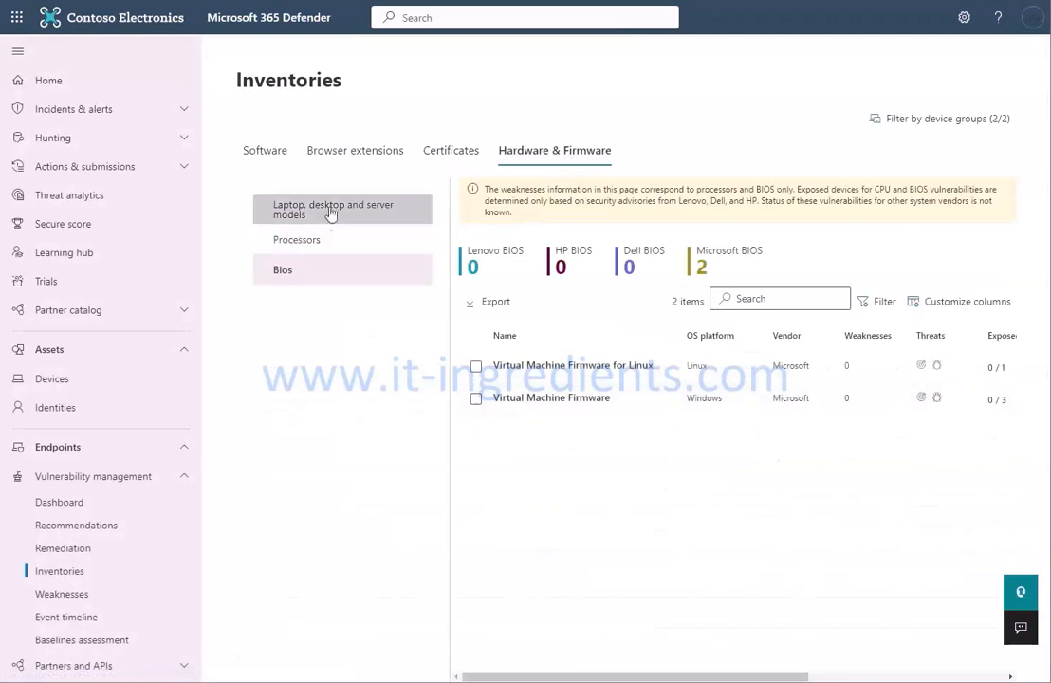
click(332, 209)
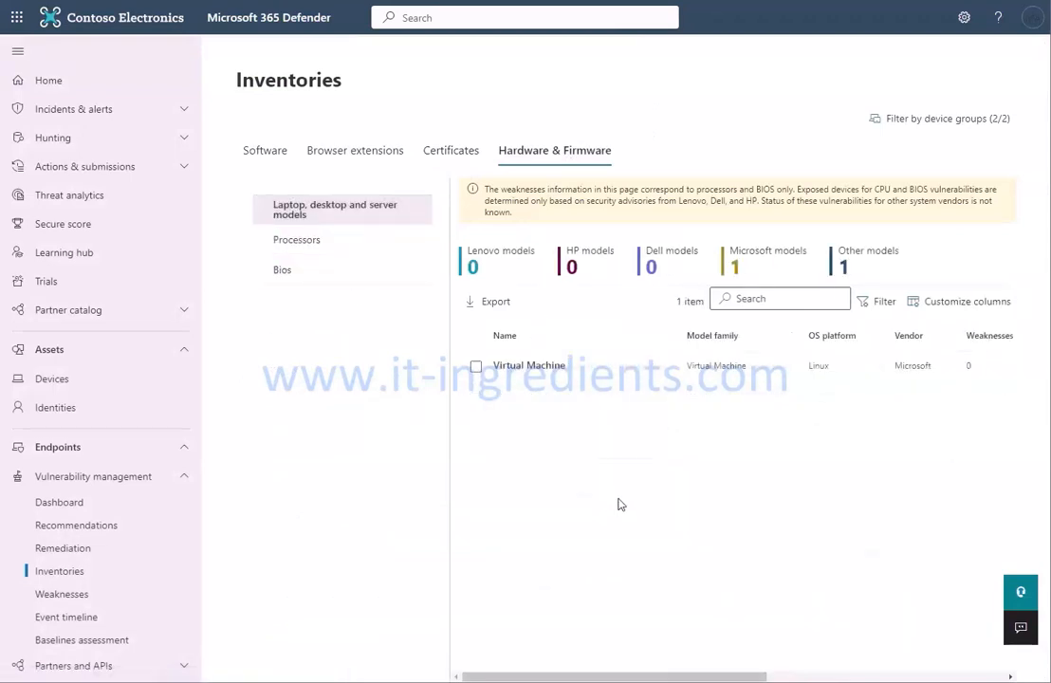
click(296, 239)
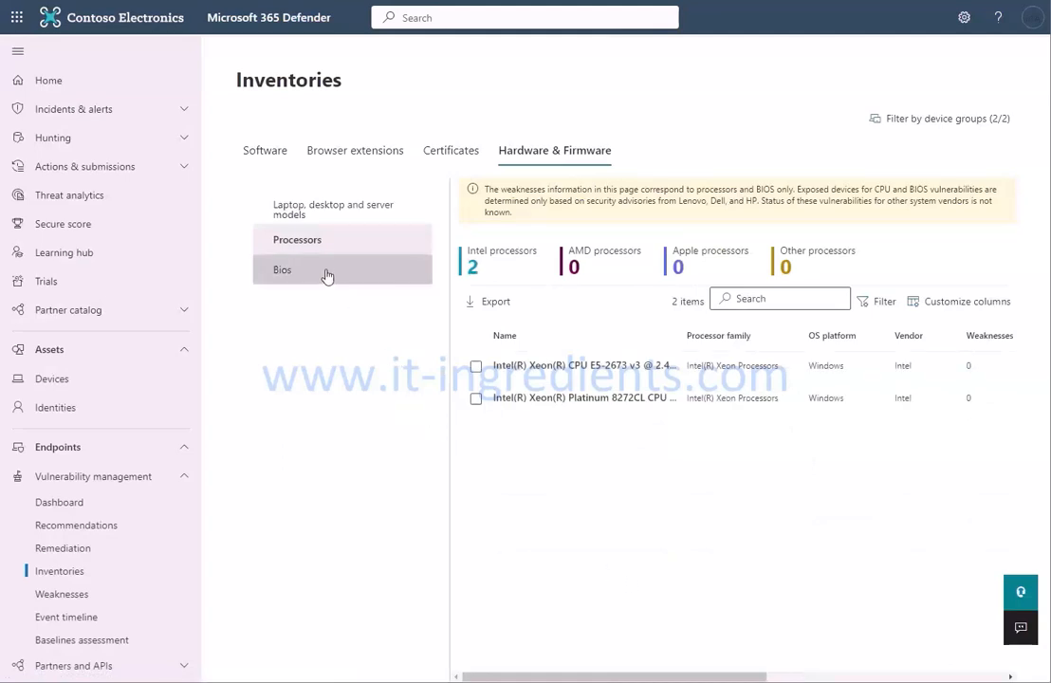
click(282, 270)
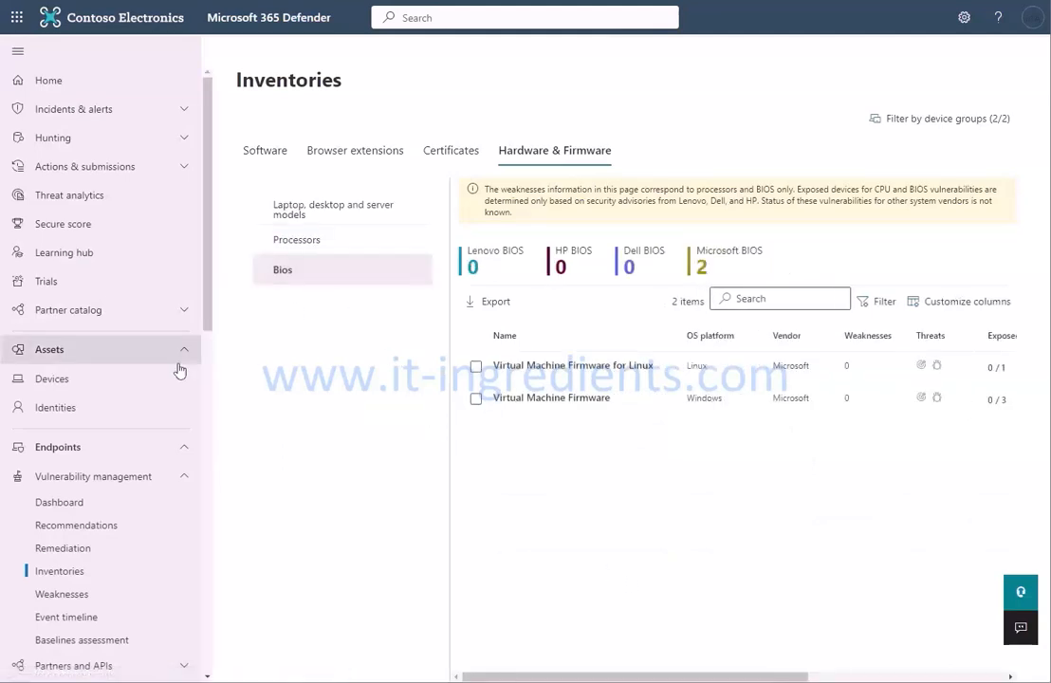
click(47, 80)
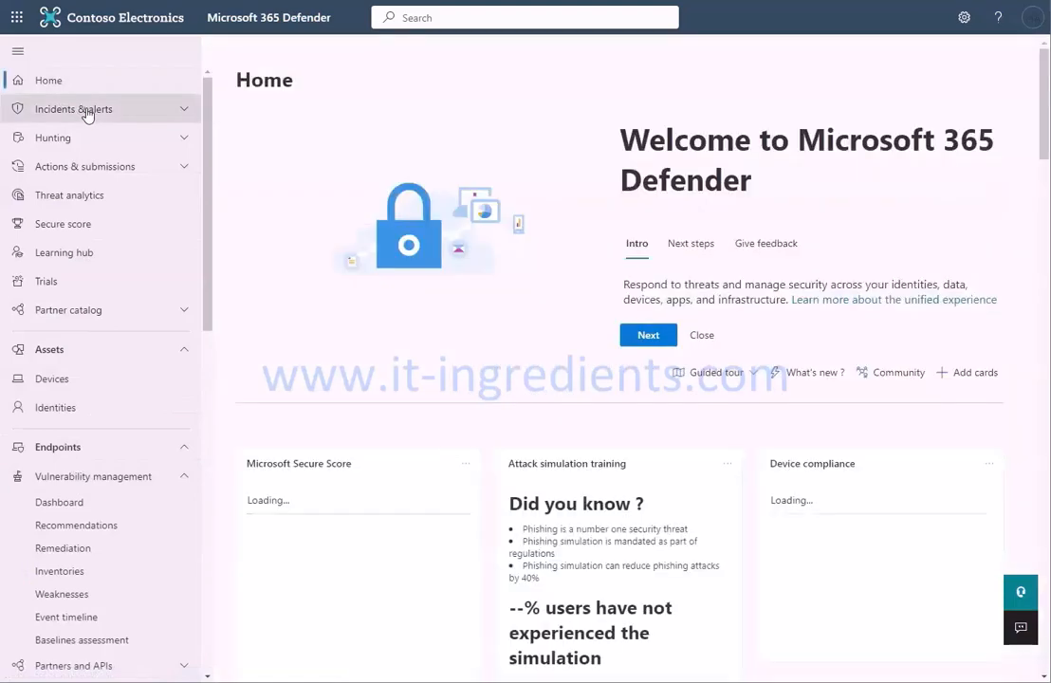